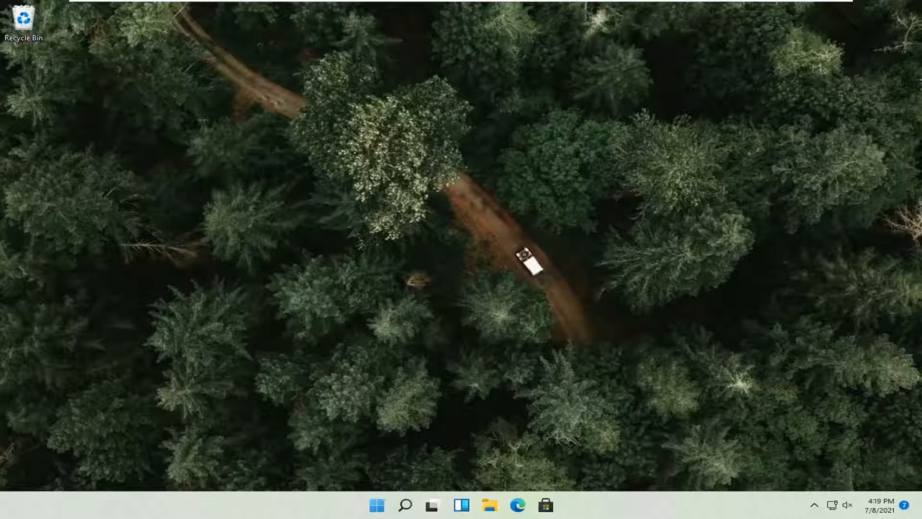
mouse_move(912, 247)
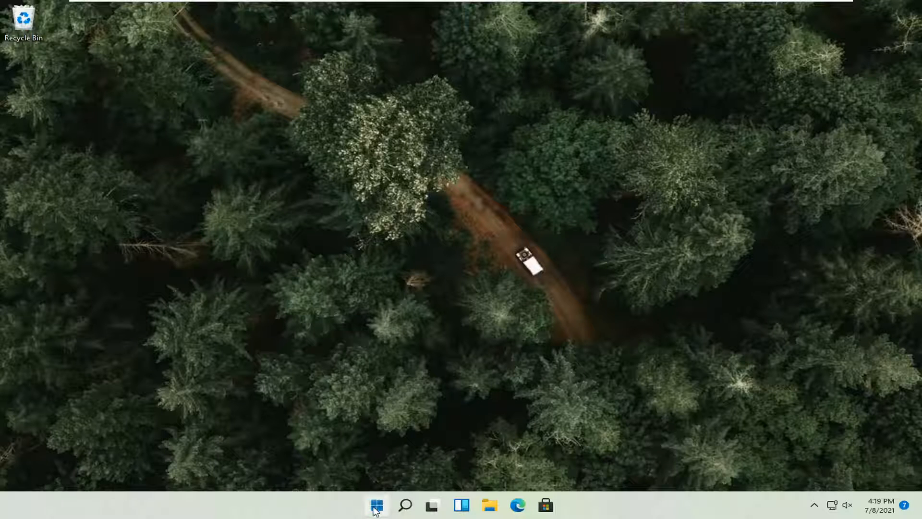
Launch Settings from the Start menu, landing on the System page
left_click(375, 505)
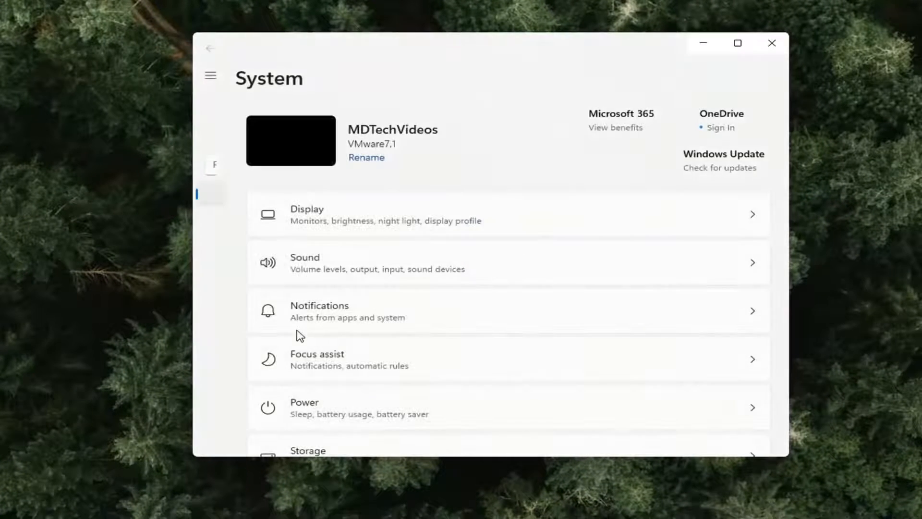
left_click(210, 75)
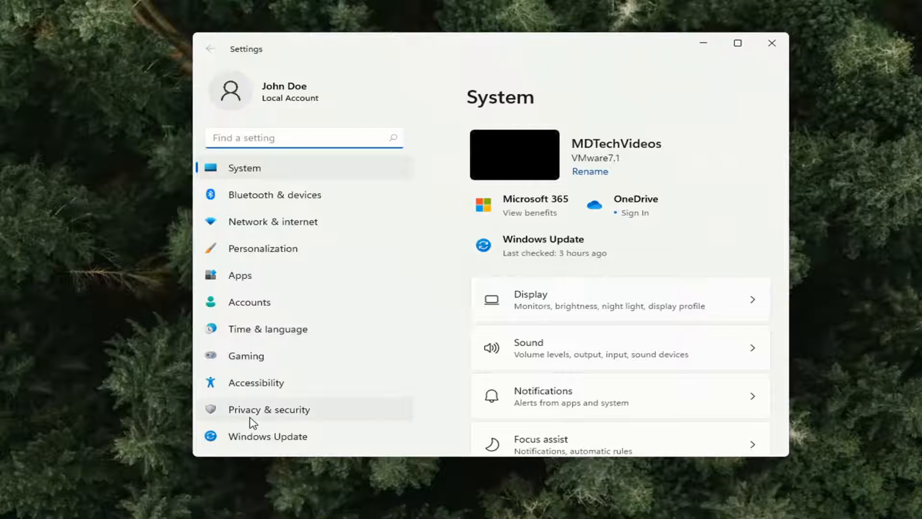
Go to Privacy & security and scroll down toward Diagnostics & feedback
left_click(268, 409)
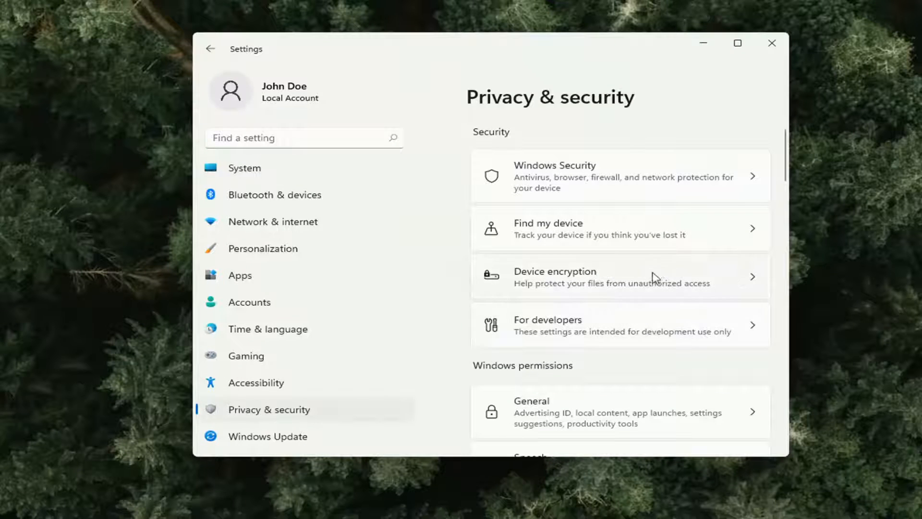
scroll("down", 3)
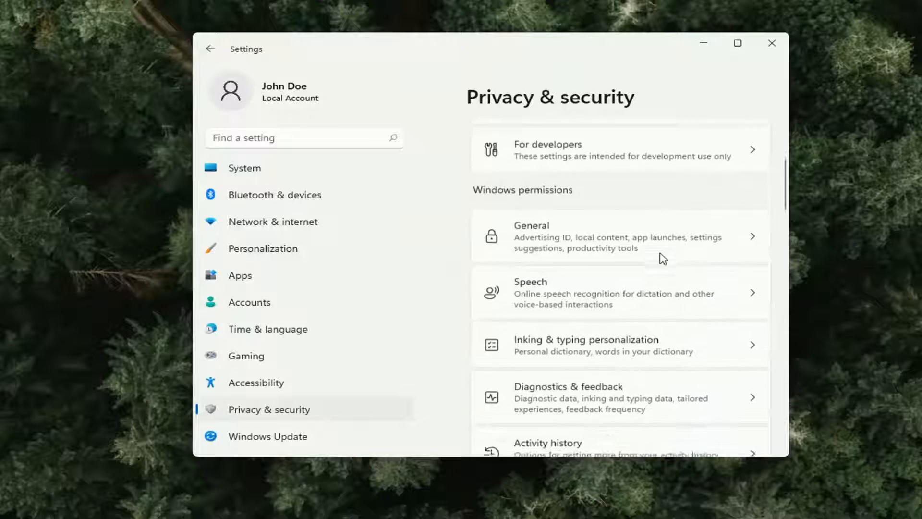
scroll("down", 3)
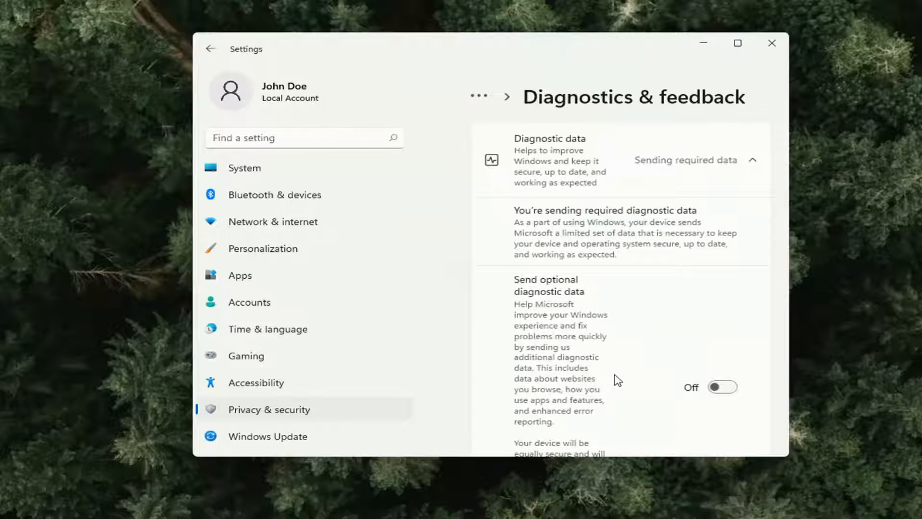
Switch Send optional diagnostic data On, then back Off, and close Settings
scroll("down", 3)
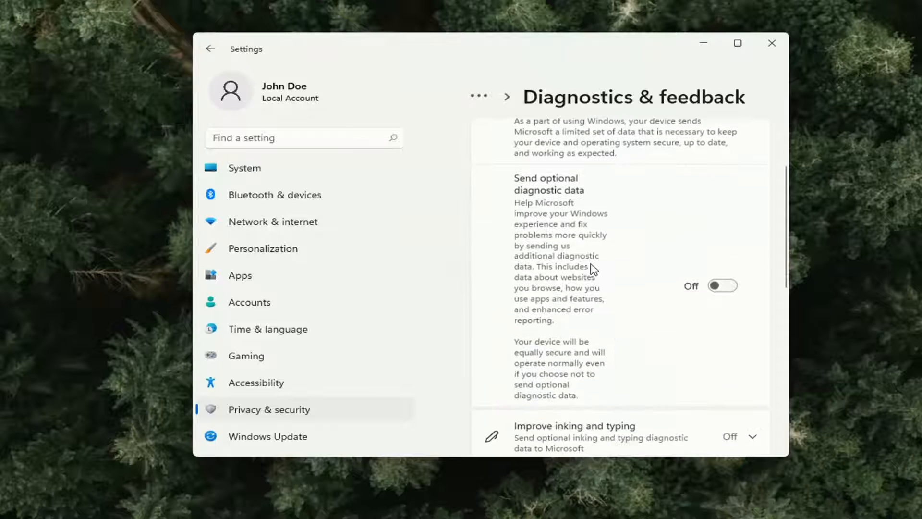
left_click(722, 289)
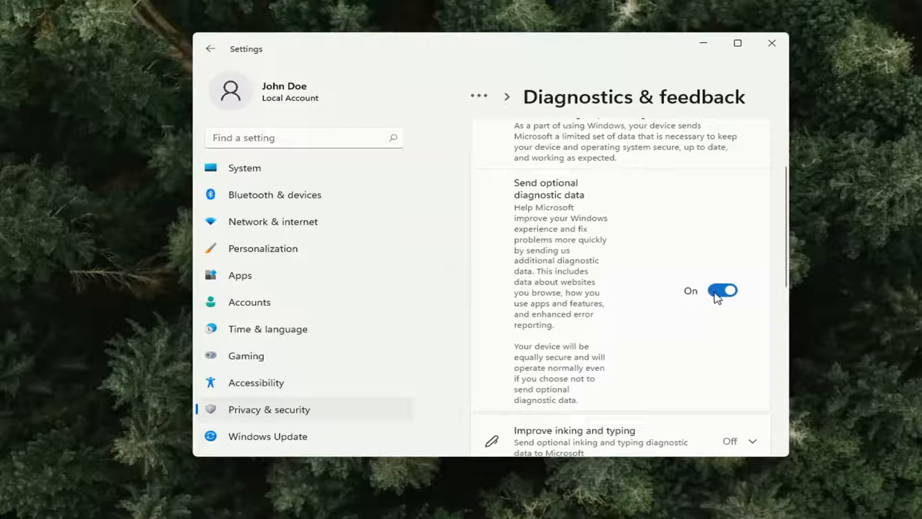
mouse_move(587, 225)
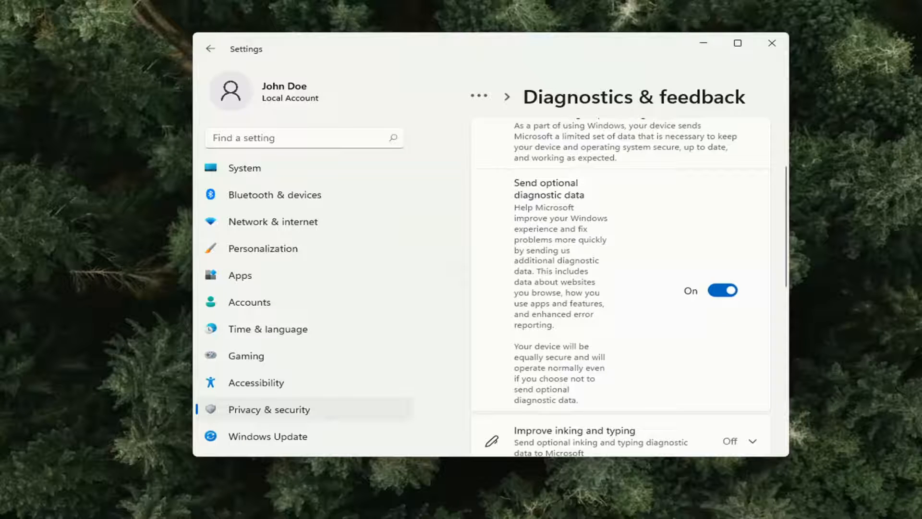
left_click(722, 289)
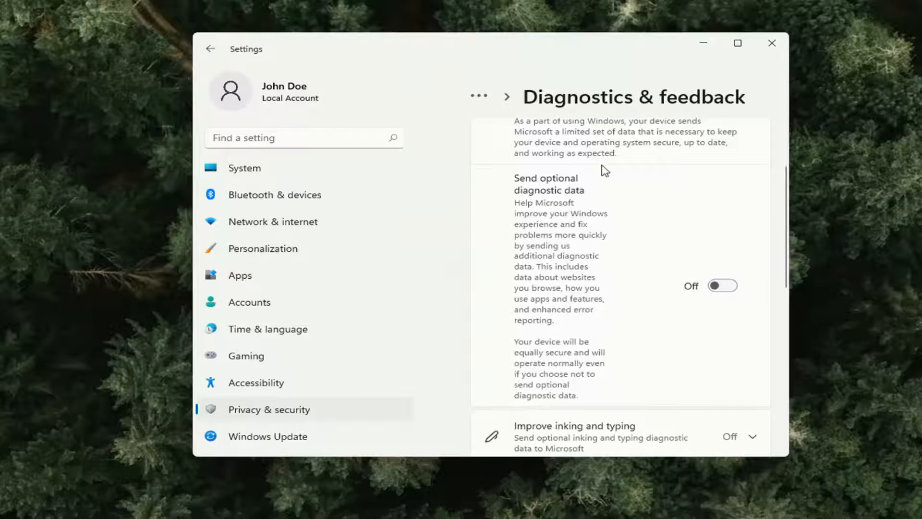
left_click(772, 44)
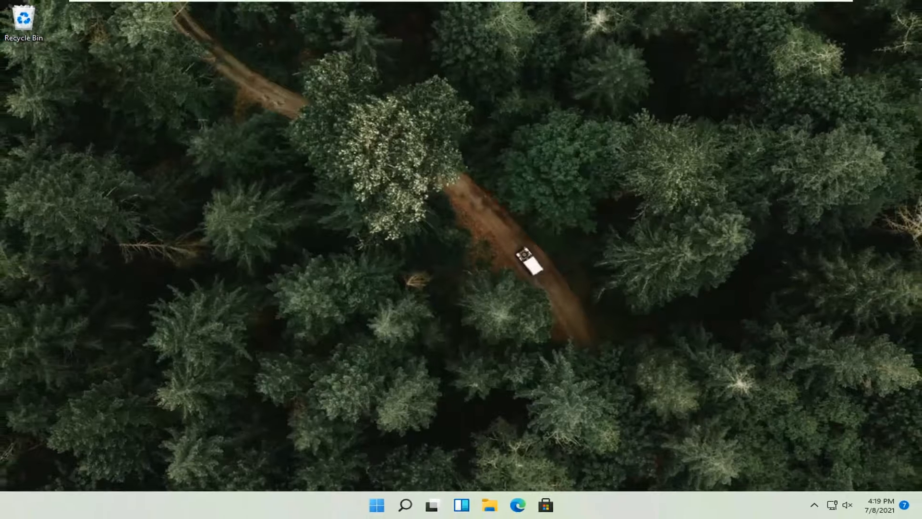